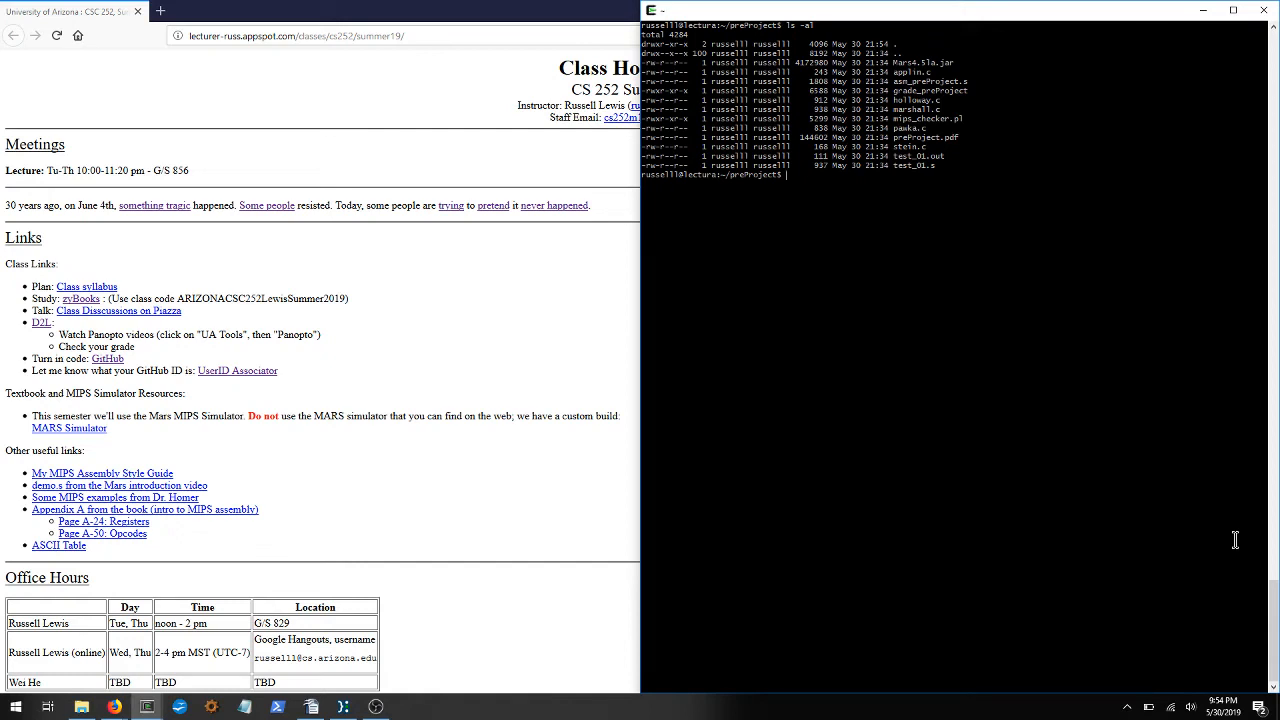
mouse_move(1244, 536)
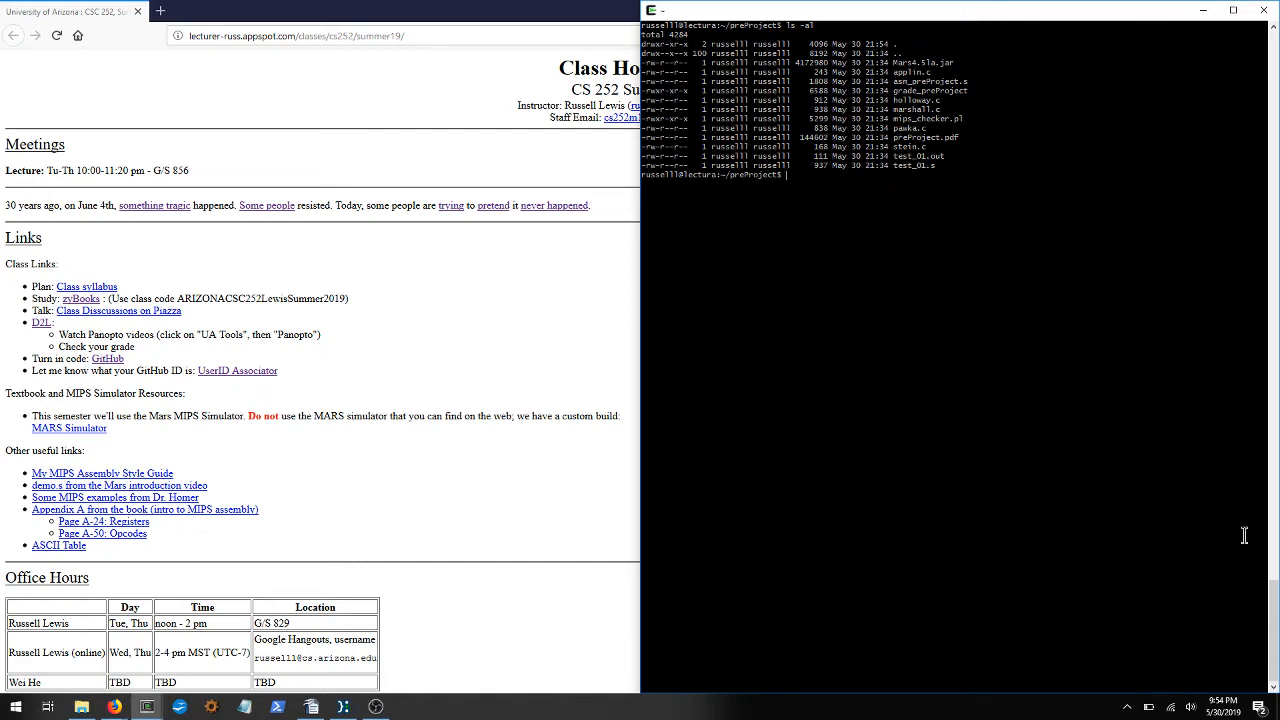
mouse_move(1080, 400)
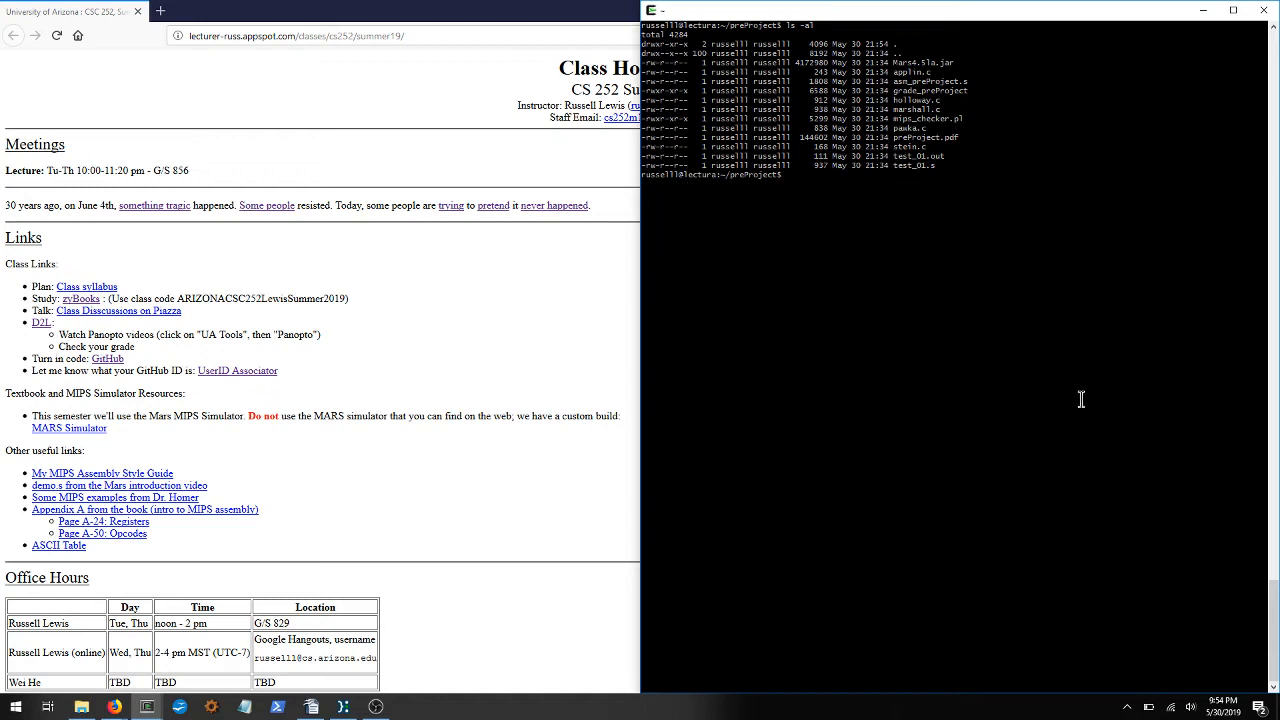
mouse_move(1224, 478)
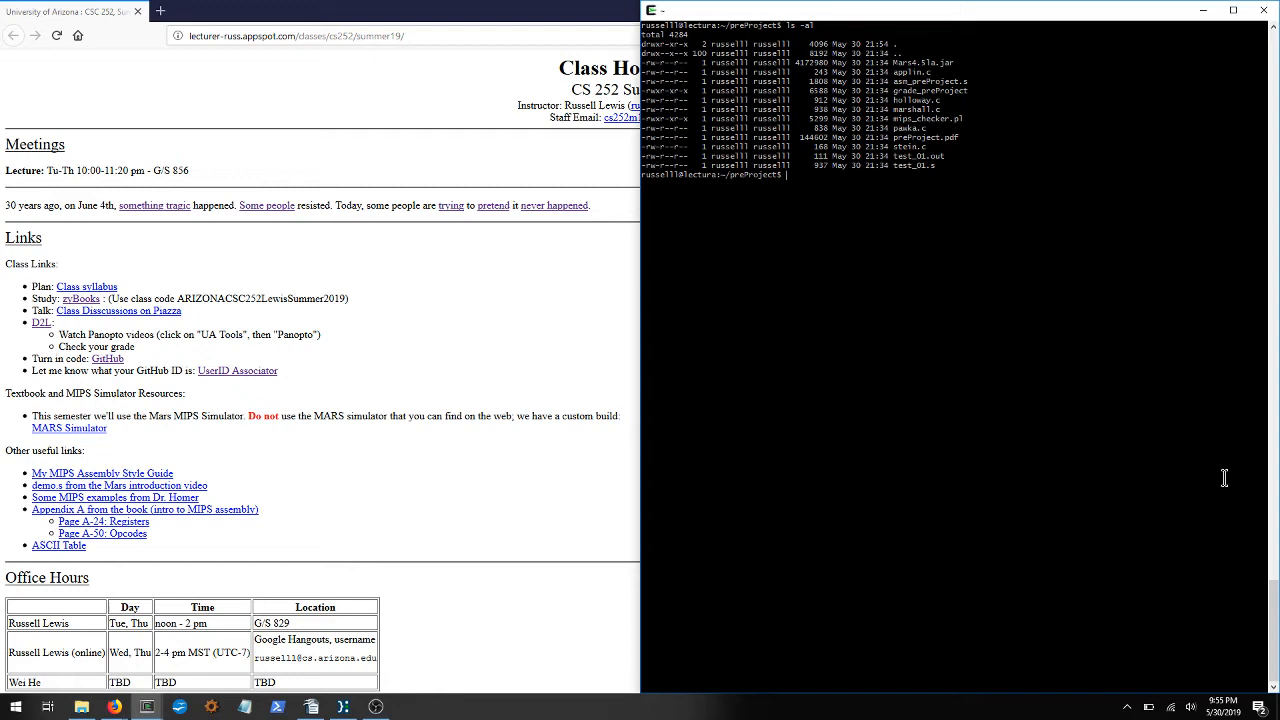
- Compile appln.c with gcc into an executable named applin
text(gcc)
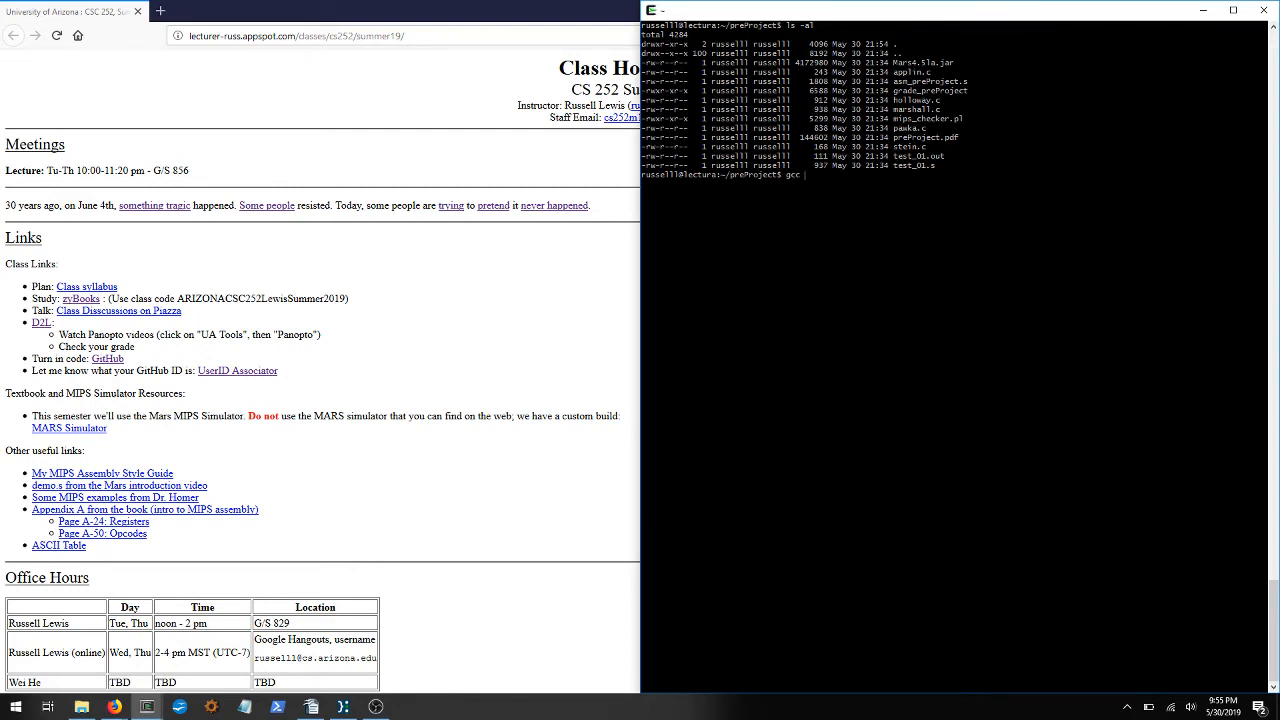
text(applin.c)
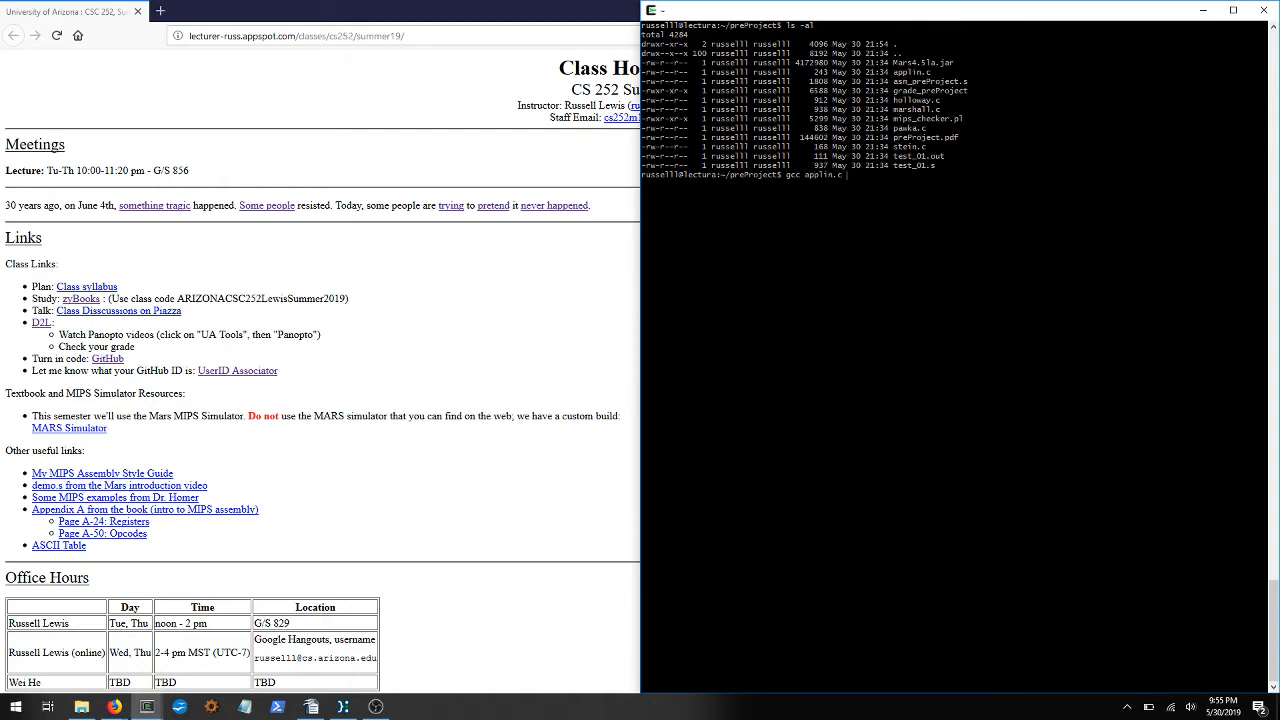
text(-o applin)
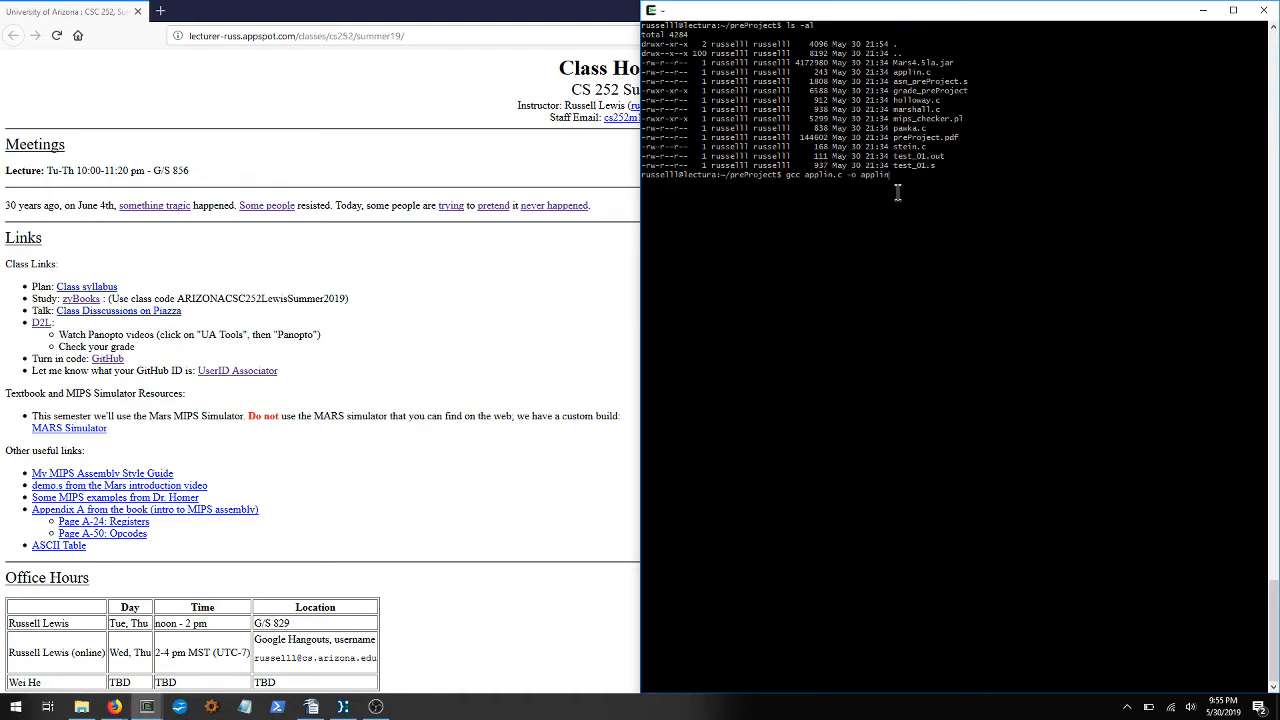
mouse_move(876, 192)
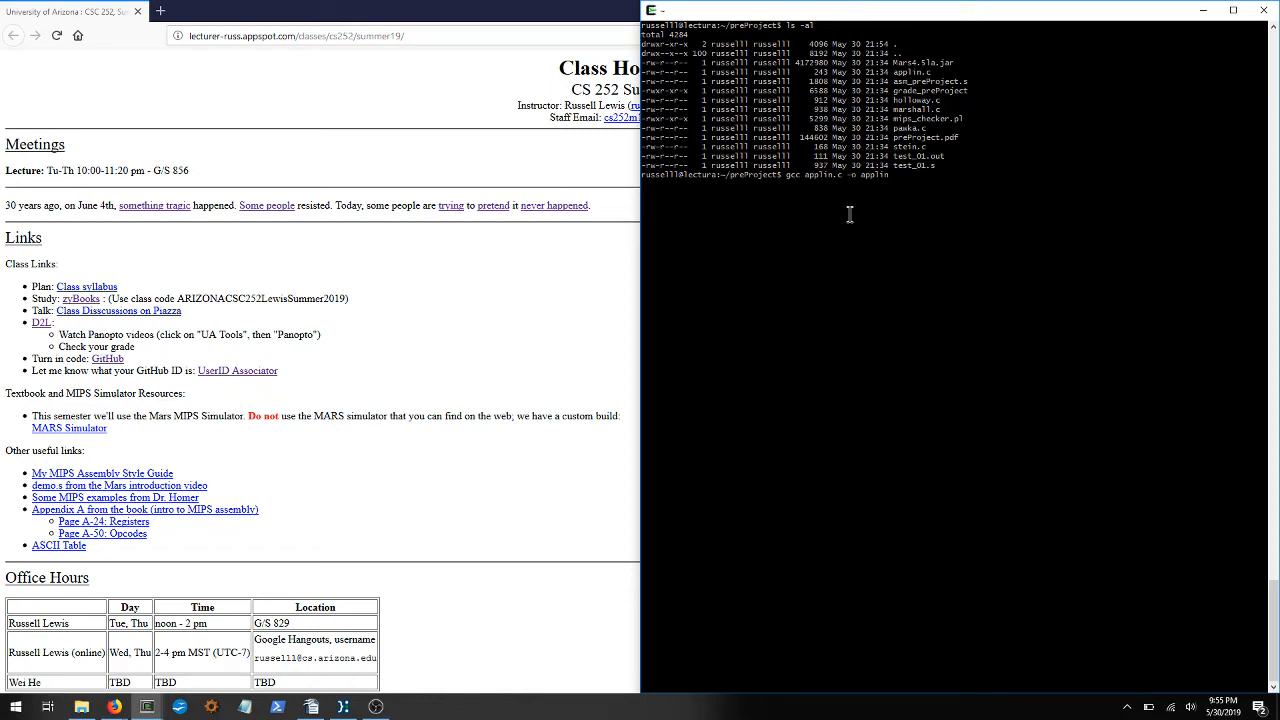
mouse_move(992, 220)
text(.c)
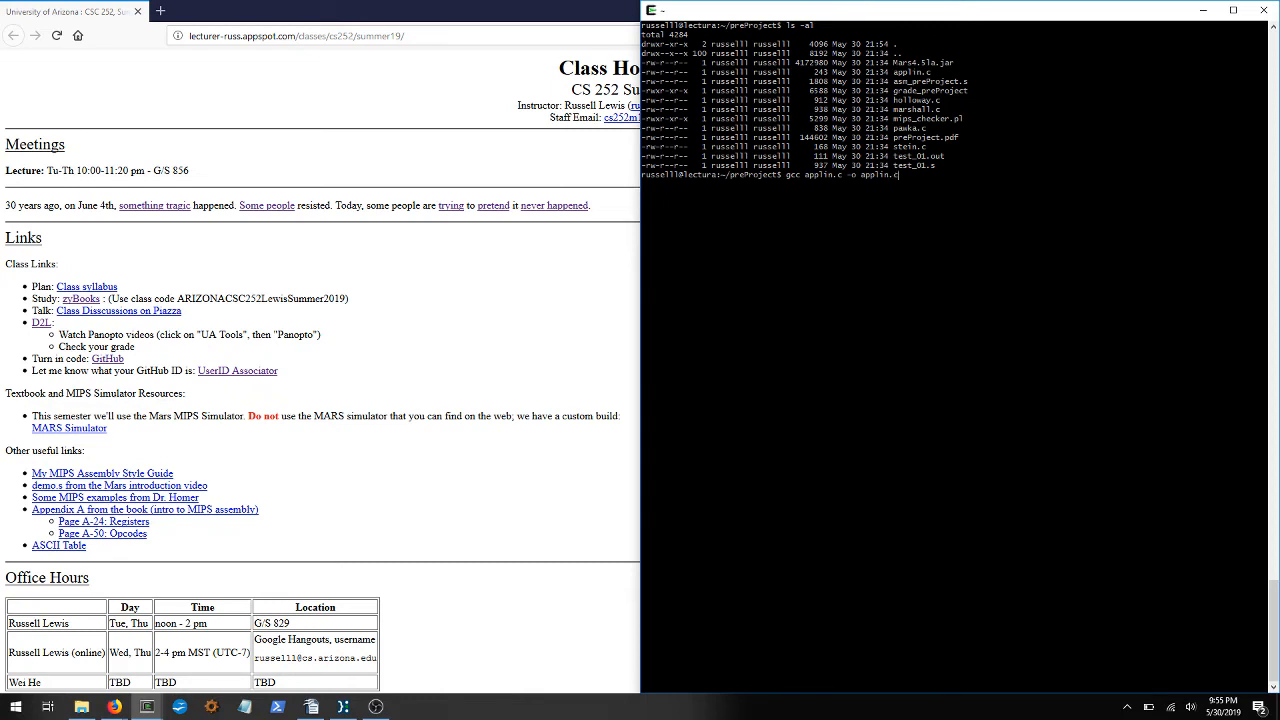
key(BackSpace)
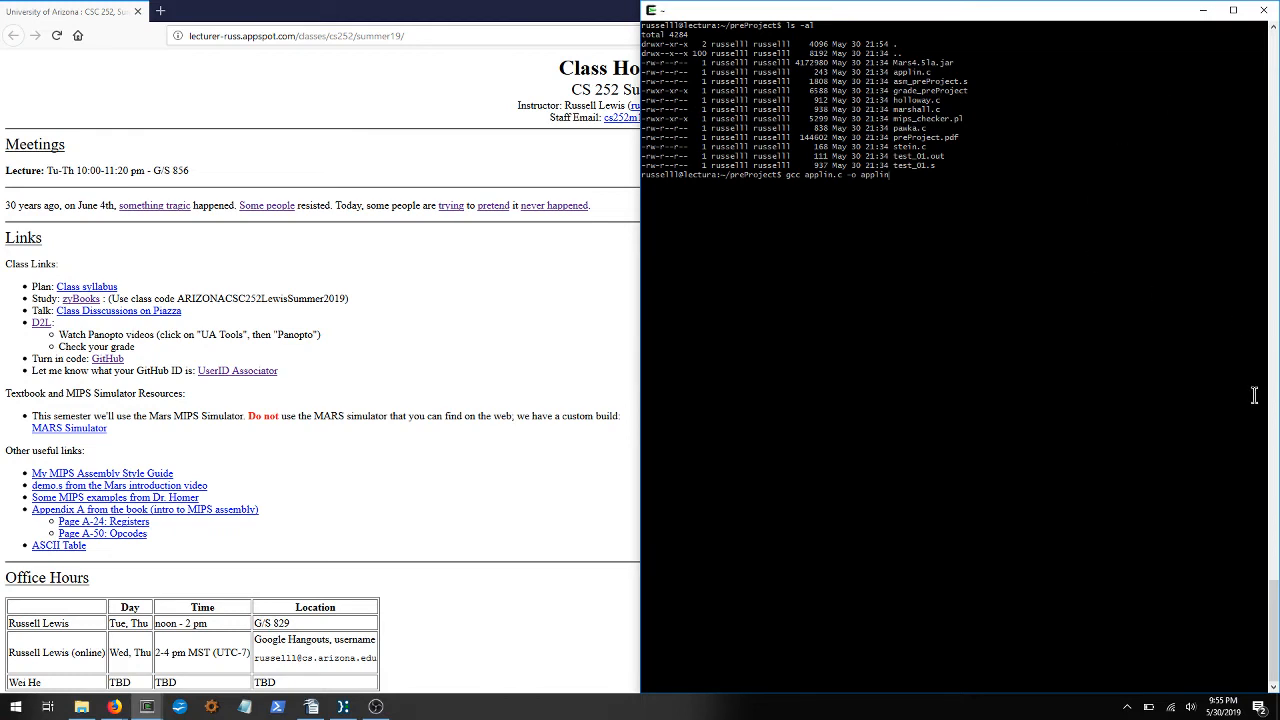
mouse_move(922, 90)
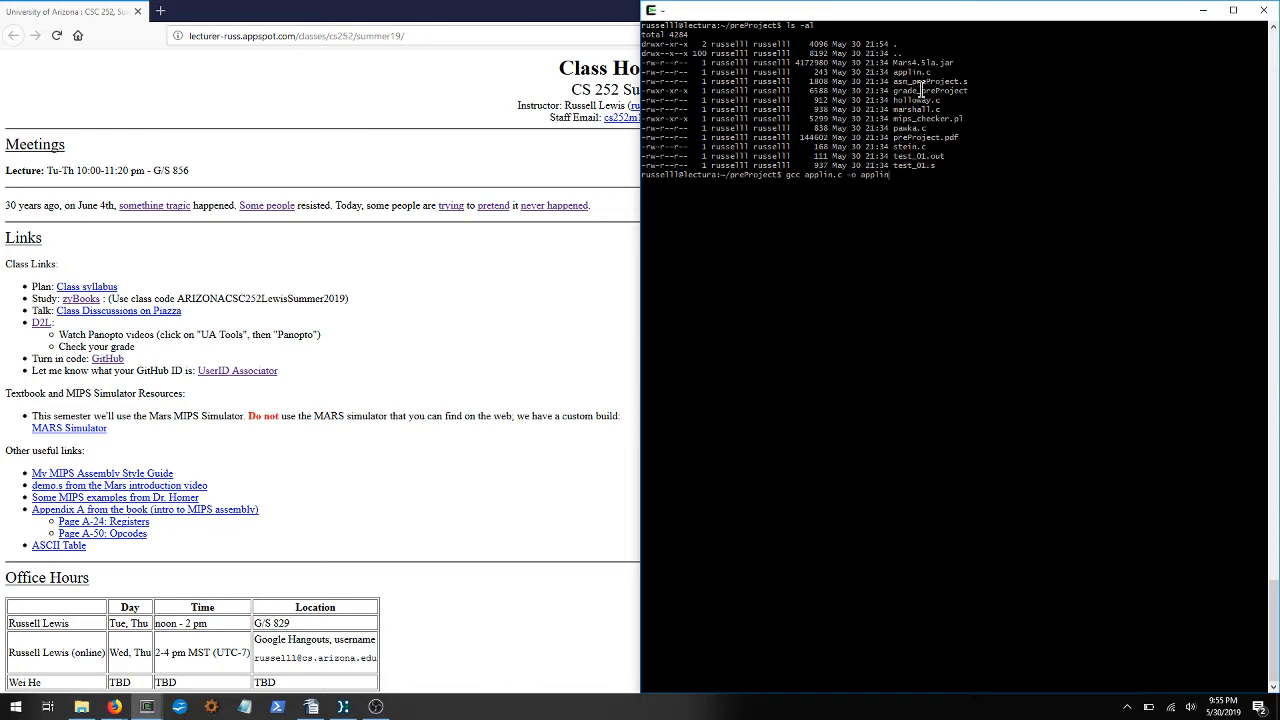
mouse_move(1044, 116)
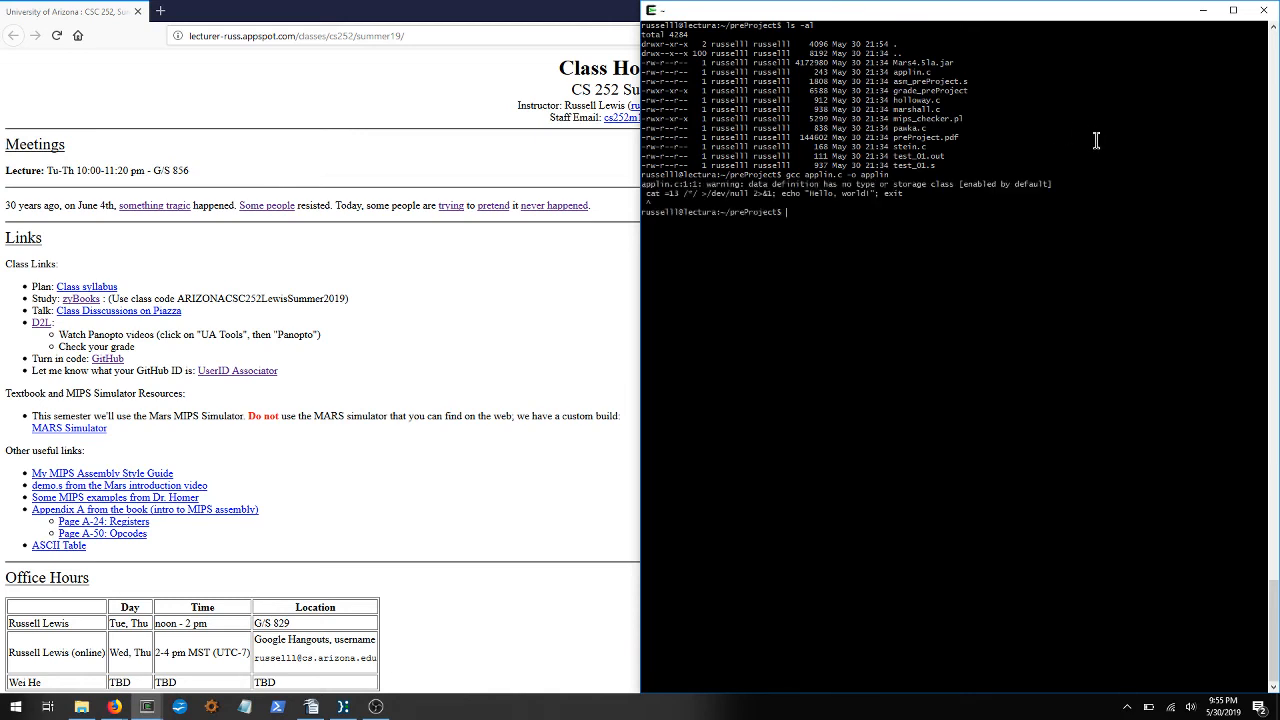
- List the directory with ls -a to show the new executable
text(ls -al)
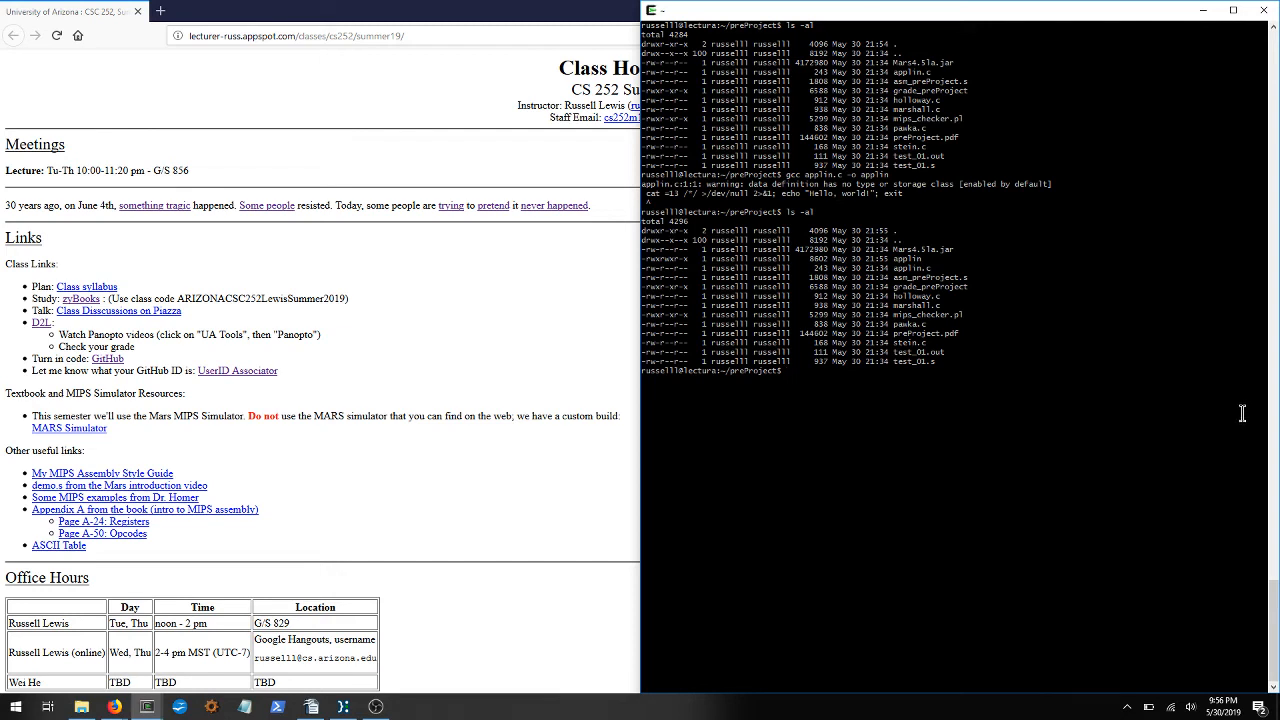
mouse_move(1236, 408)
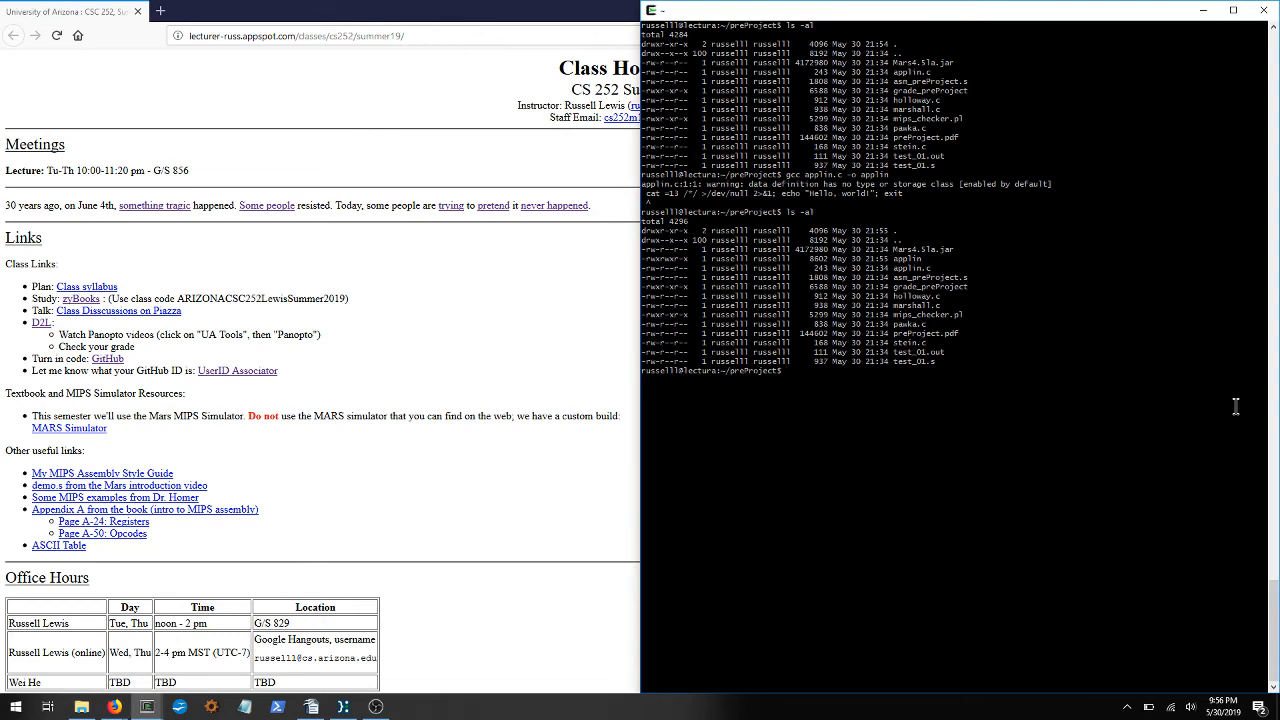
- Write gcc foo.c bar.c … -o my_program without running it
text(gcc sim1.c)
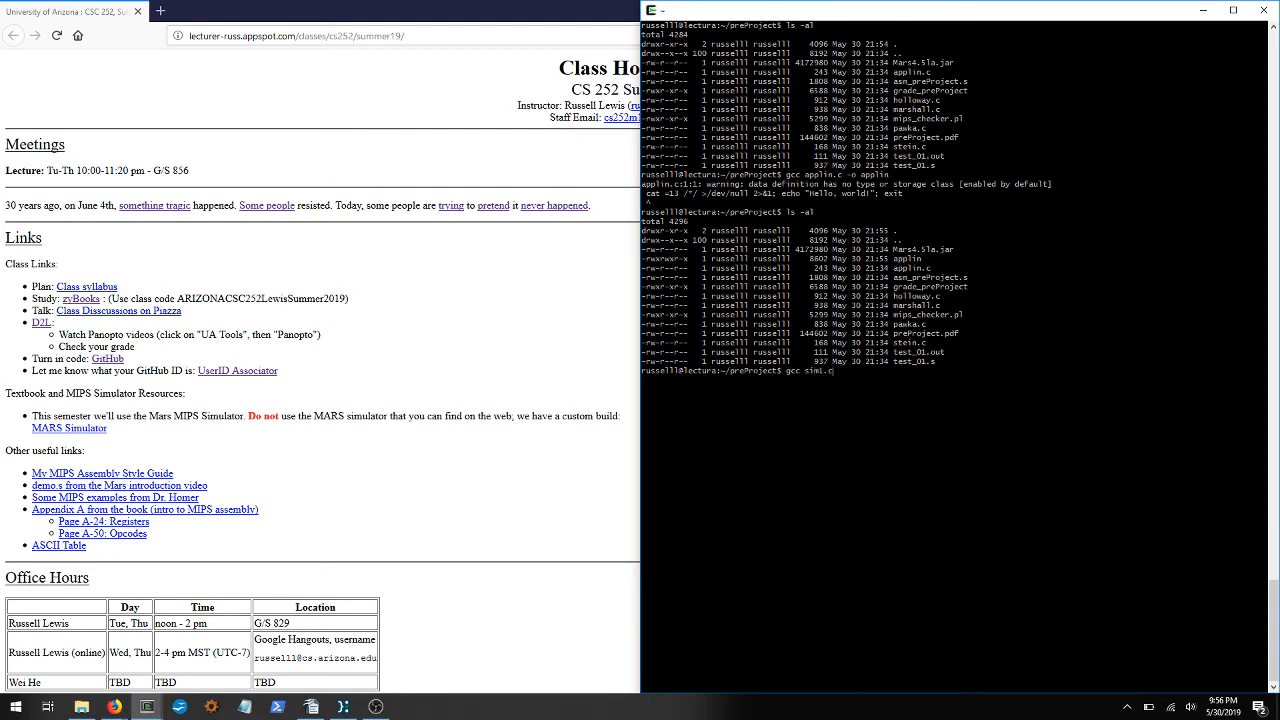
text(foo.c bar.c -o my_)
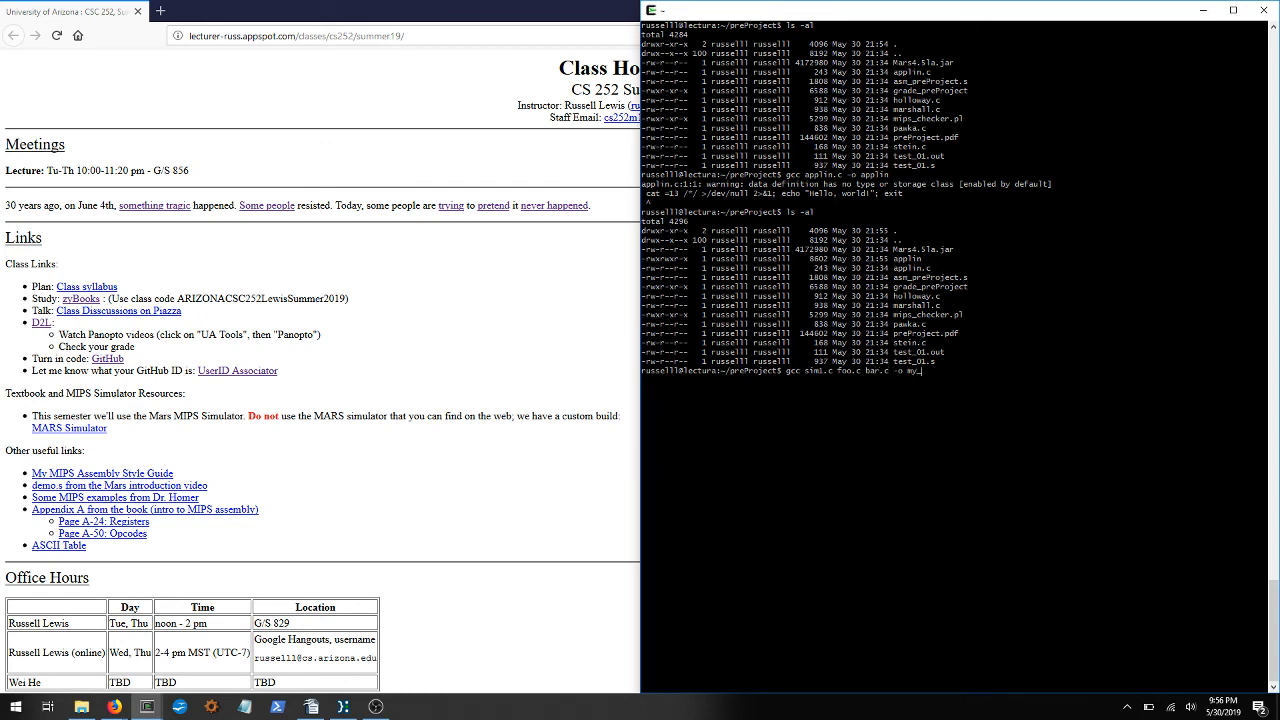
text(program)
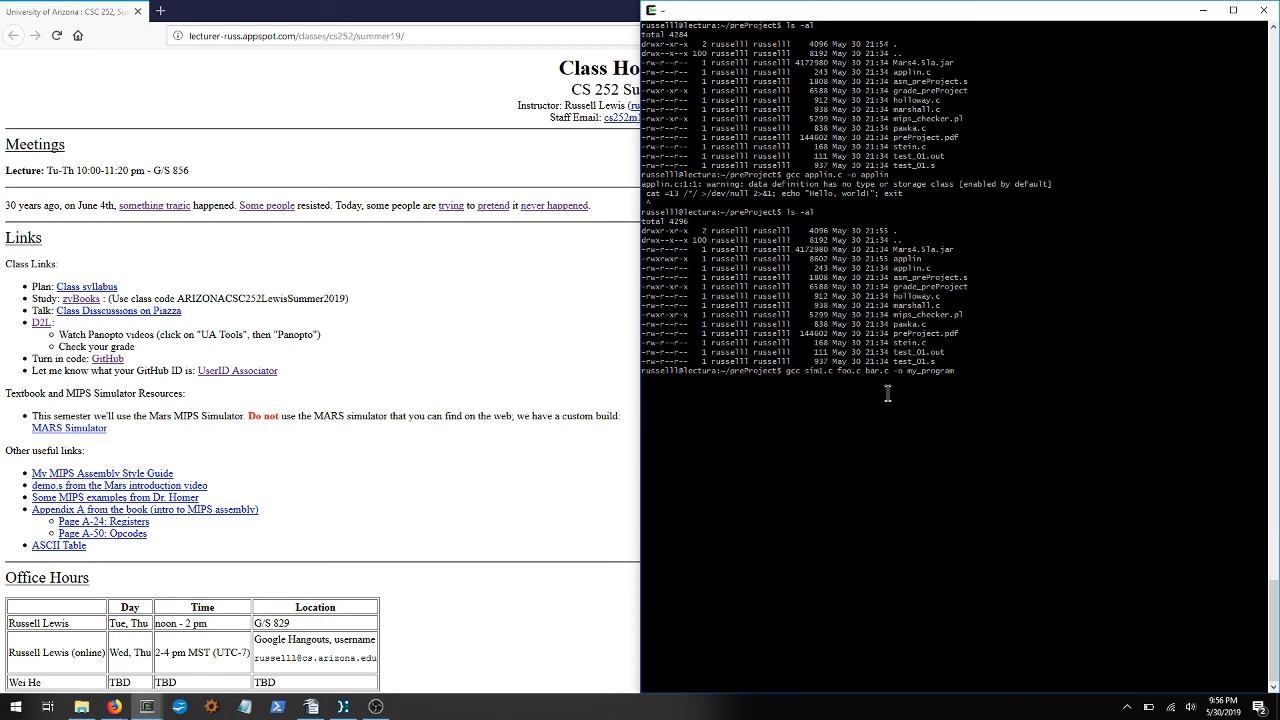
mouse_move(1172, 504)
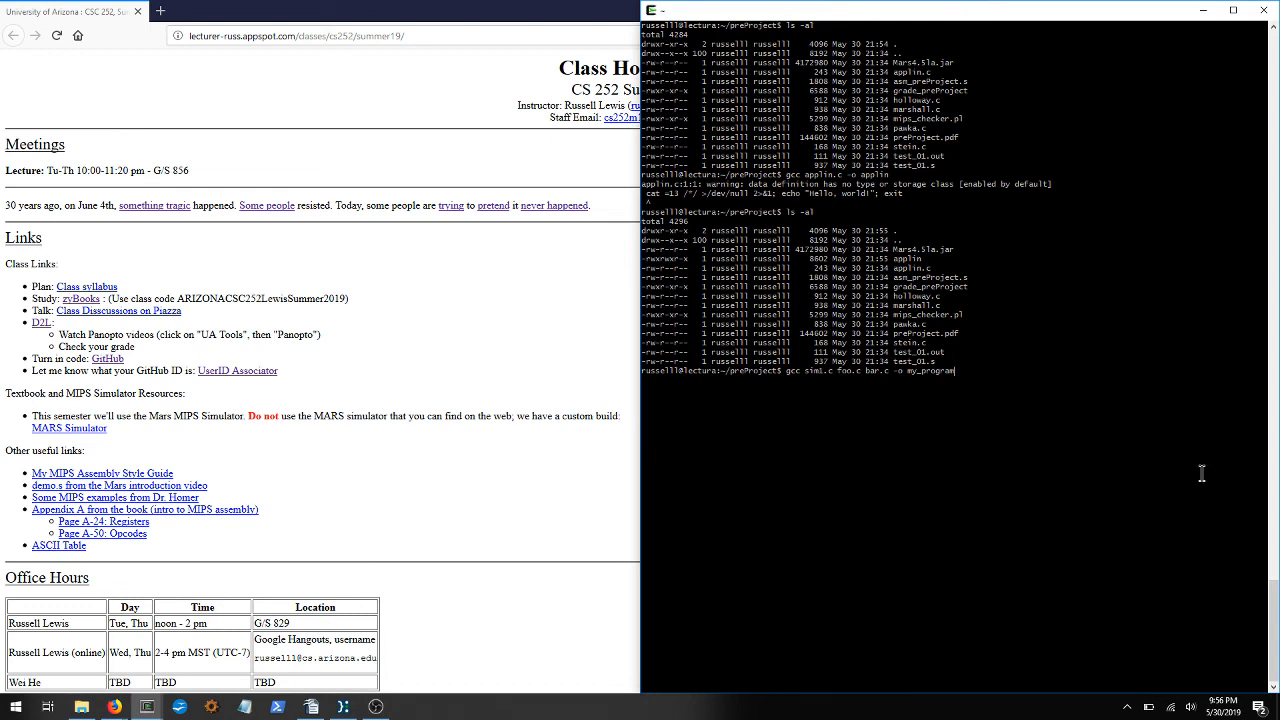
mouse_move(1226, 468)
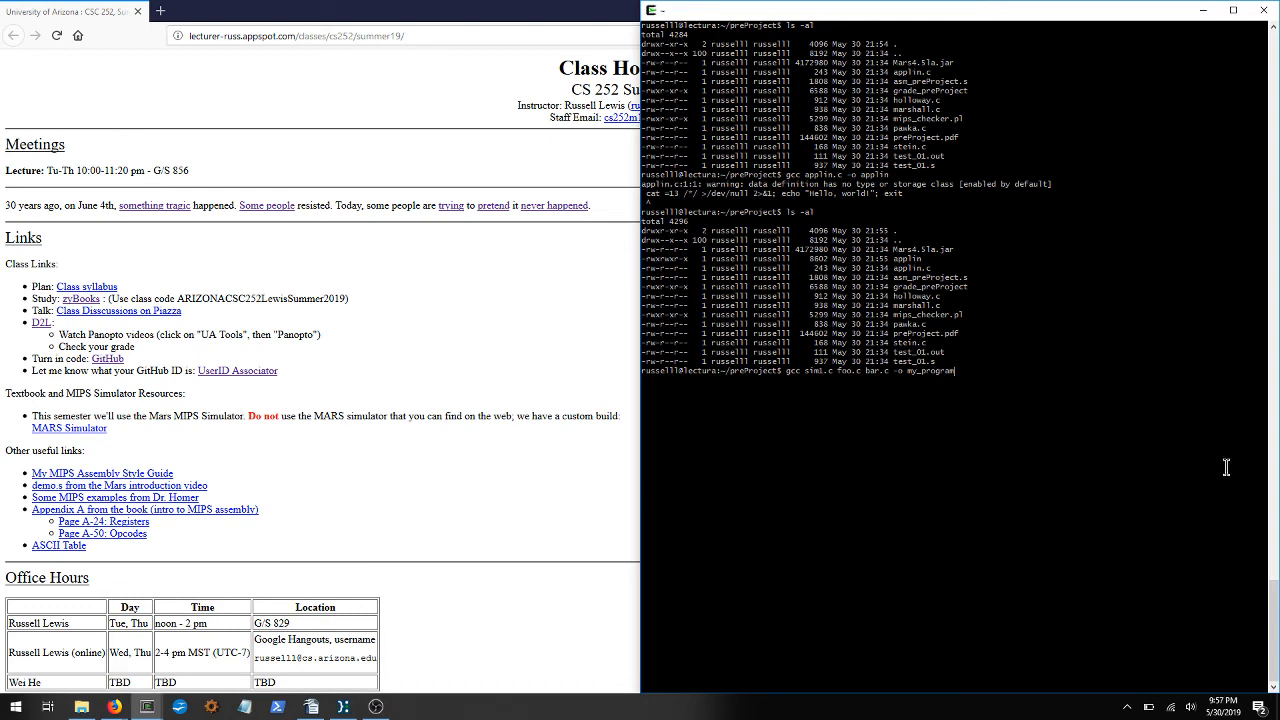